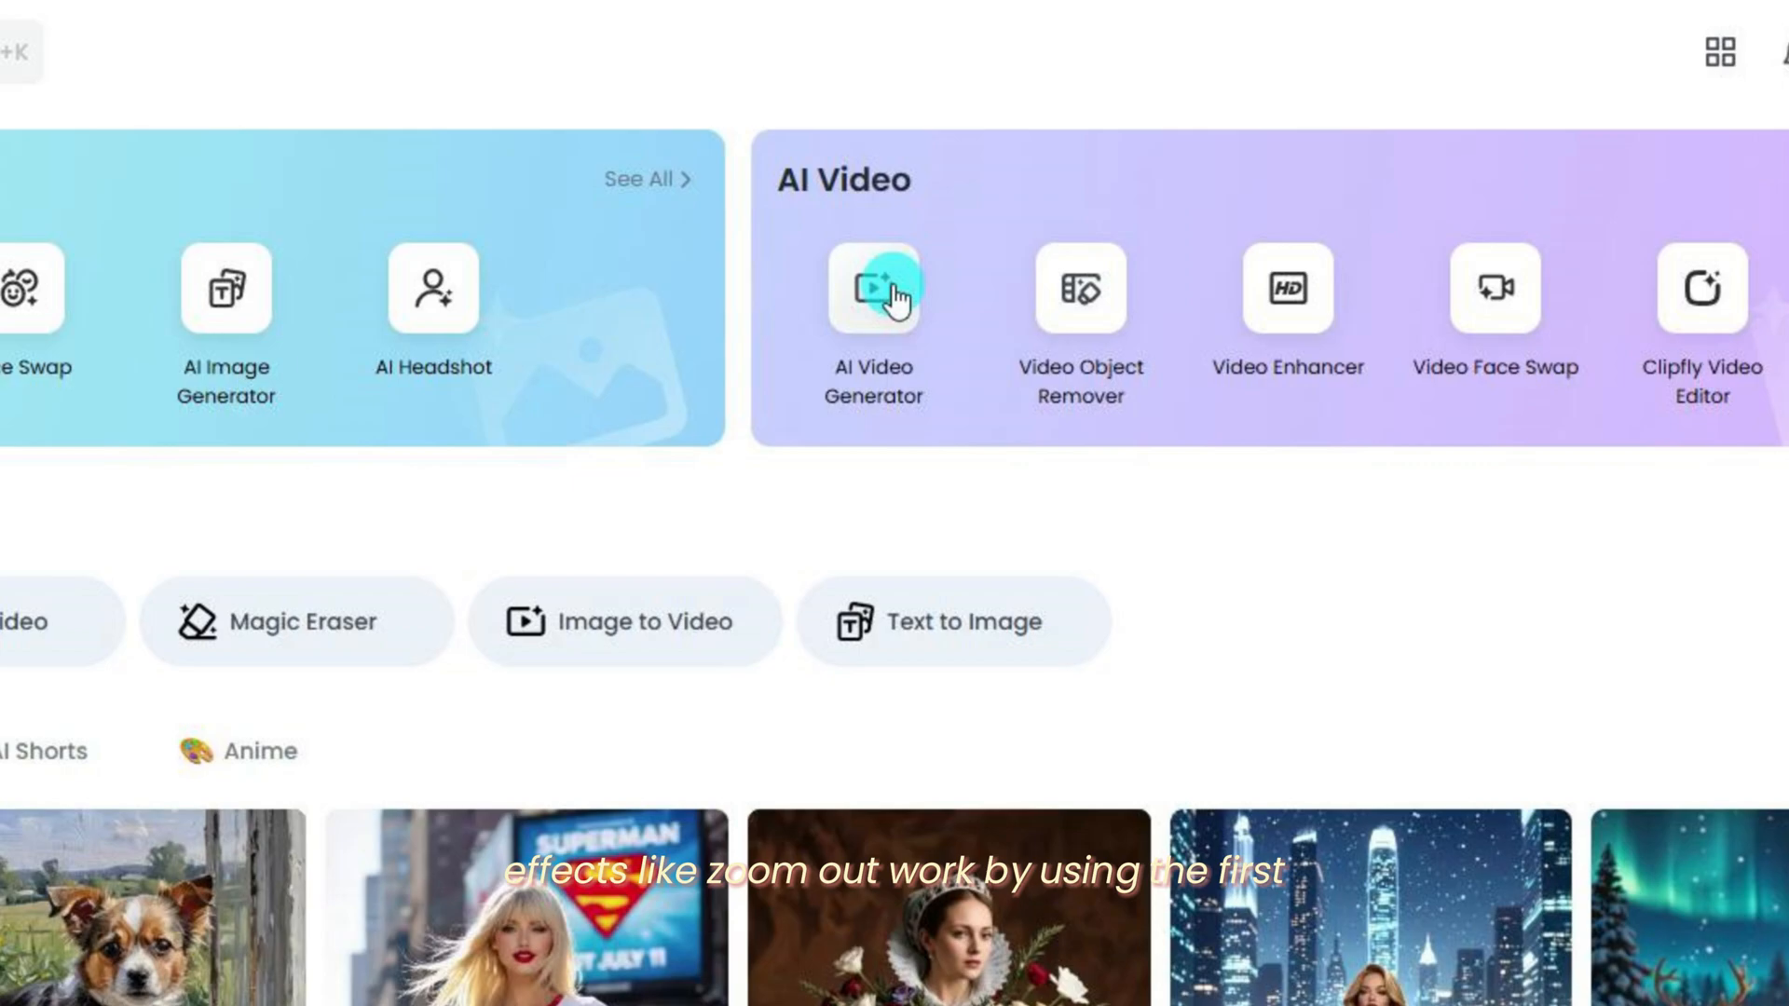
- Launch the AI Video Generator from the AI Video section of the home page
left_click(873, 287)
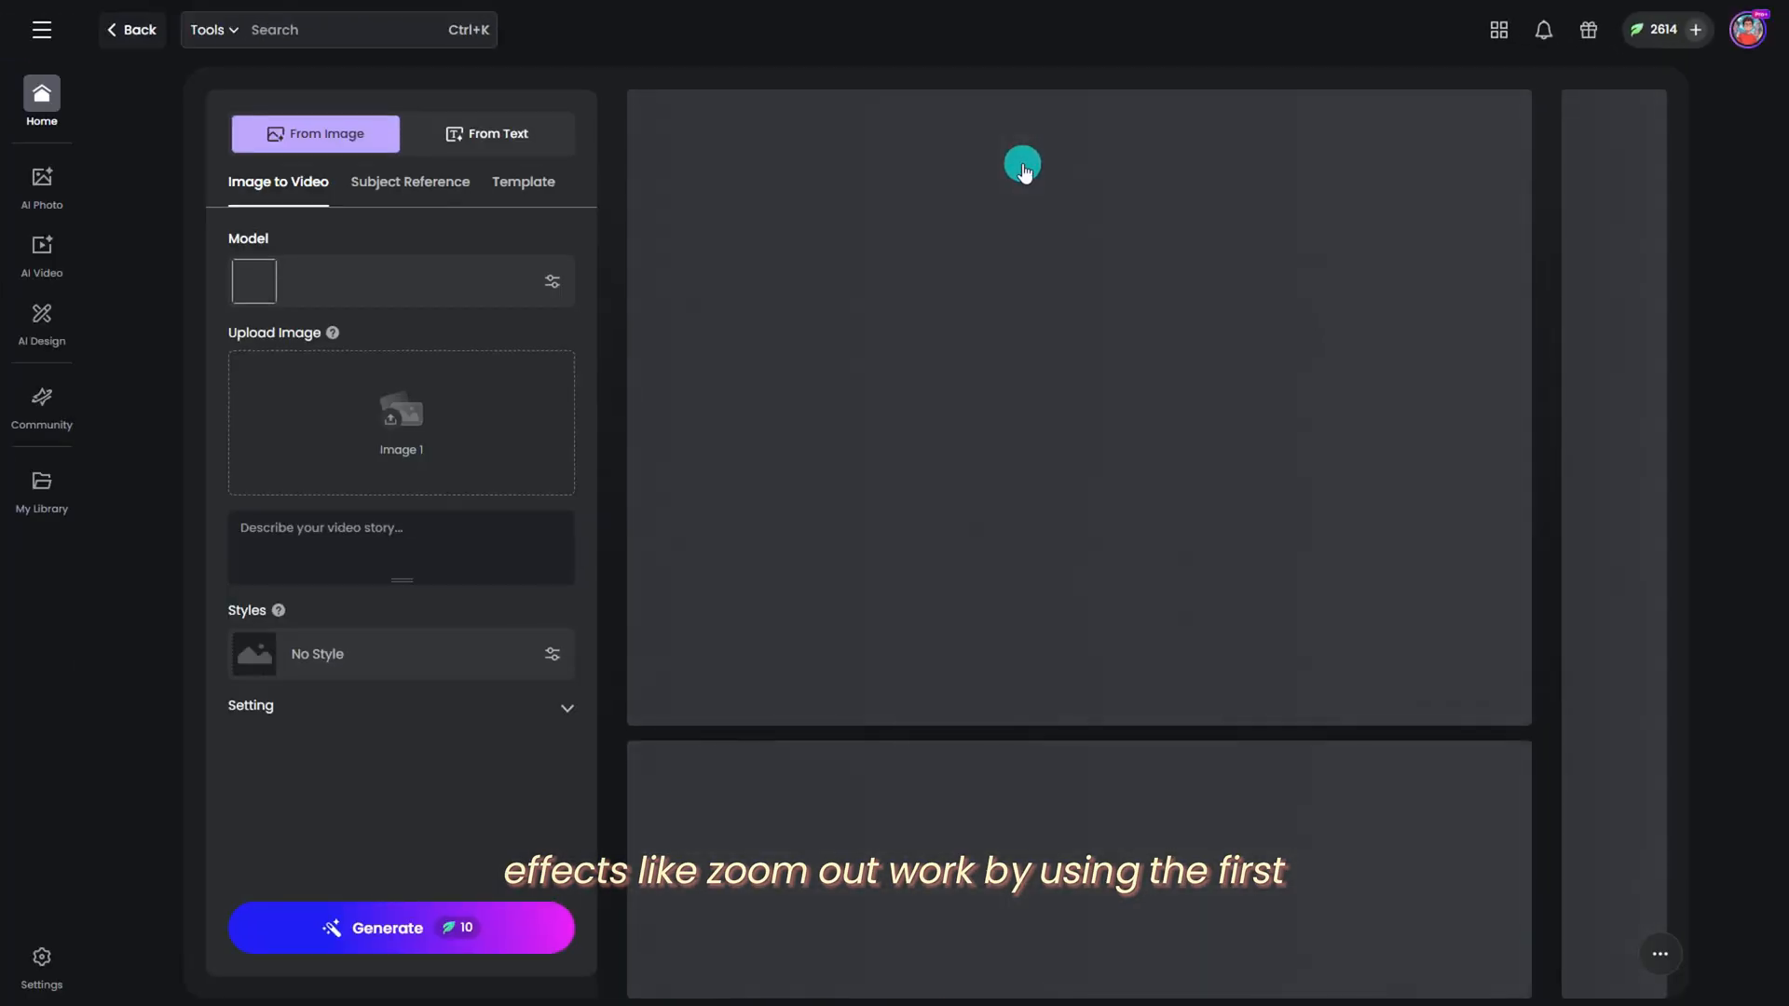
- Review the Image to Video frame and model options, then switch to the Template mode
left_click(620, 332)
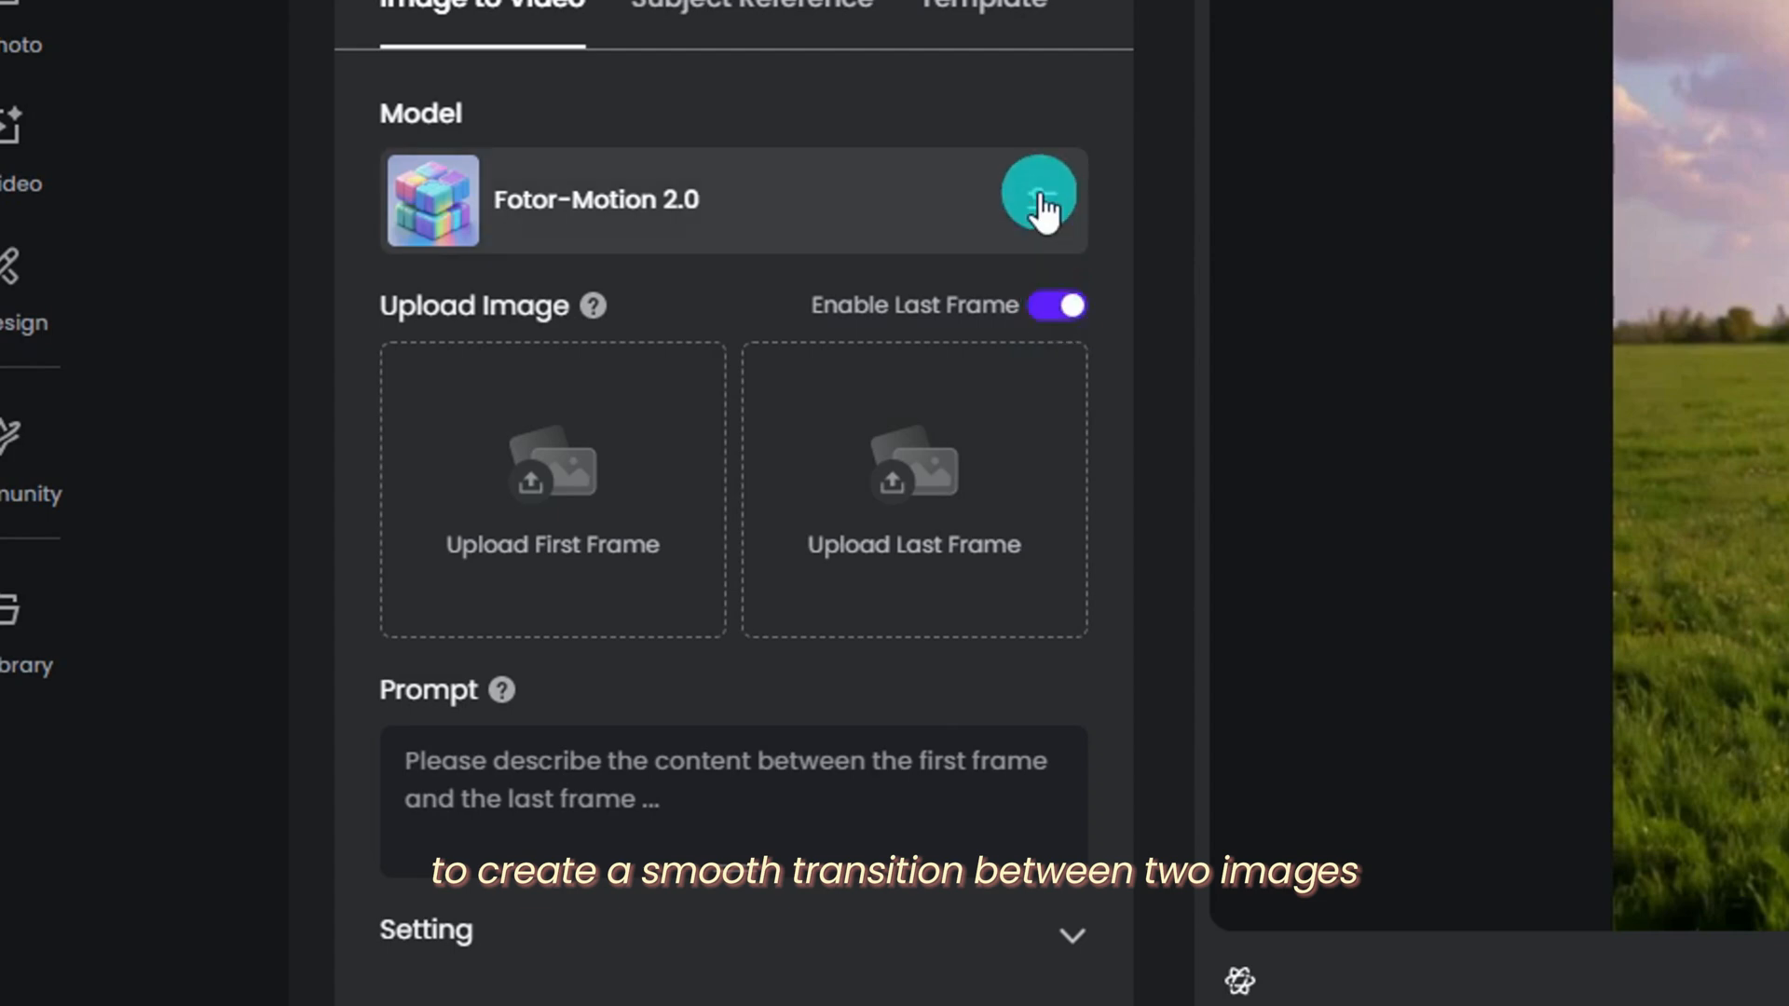
left_click(1036, 199)
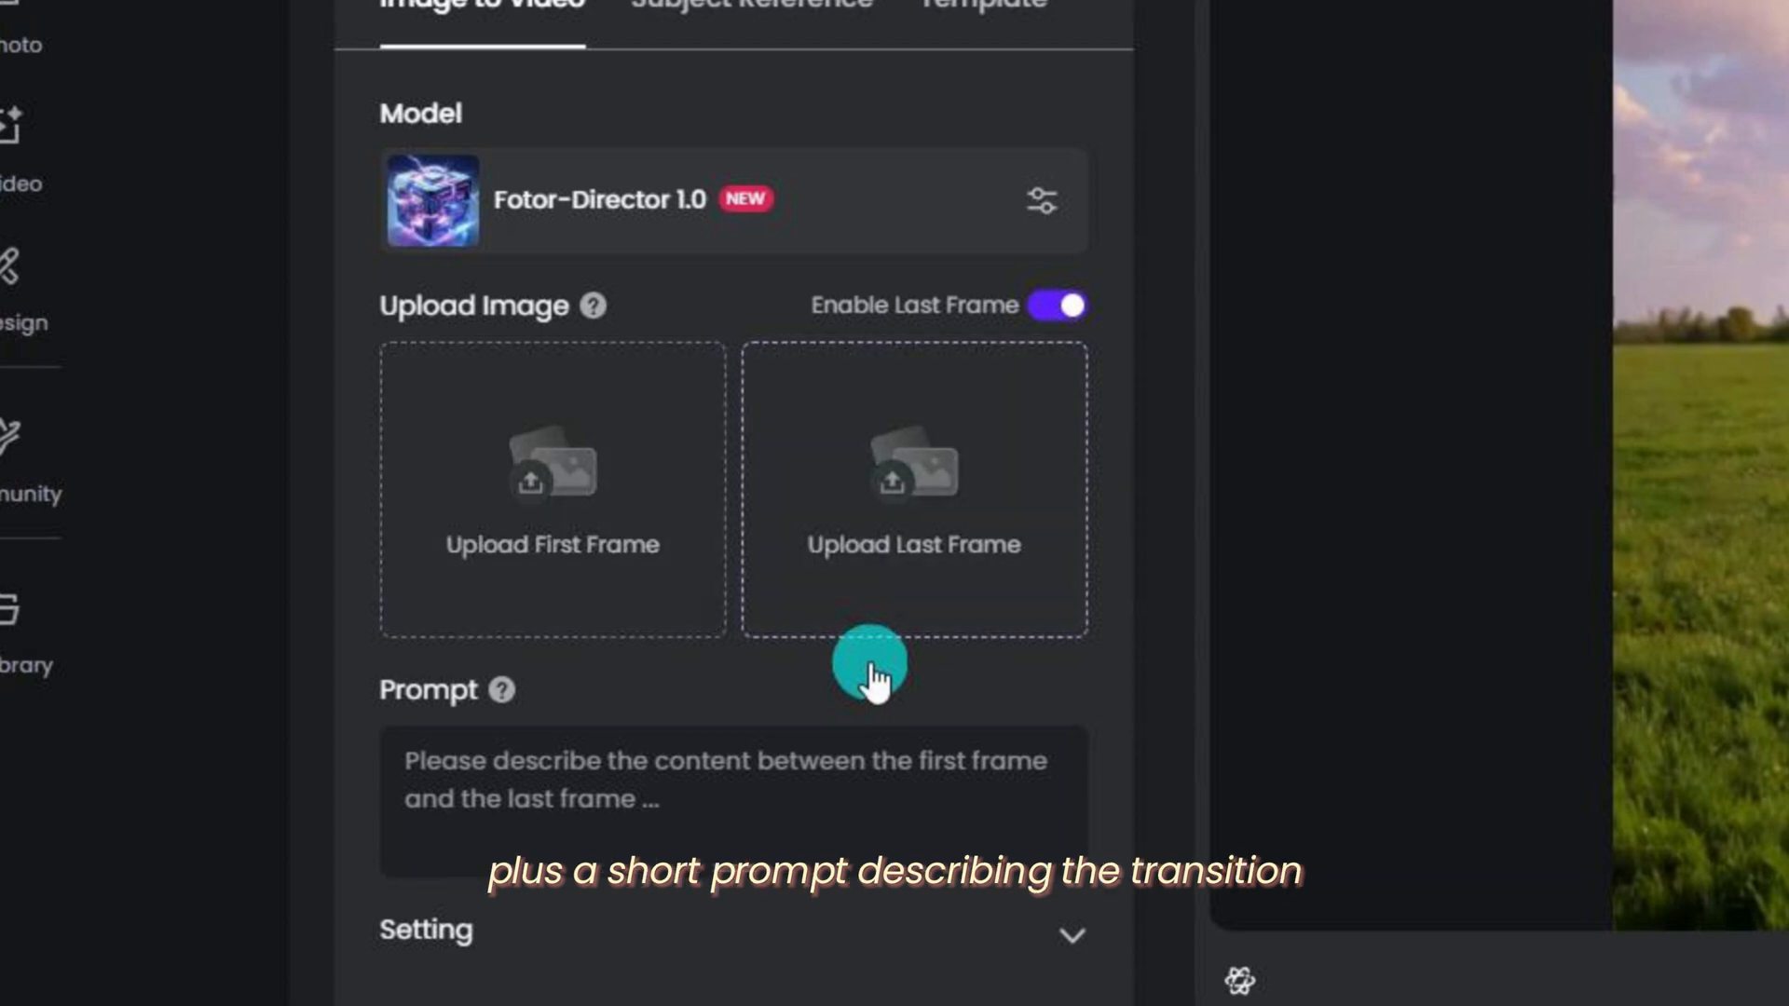
left_click(732, 800)
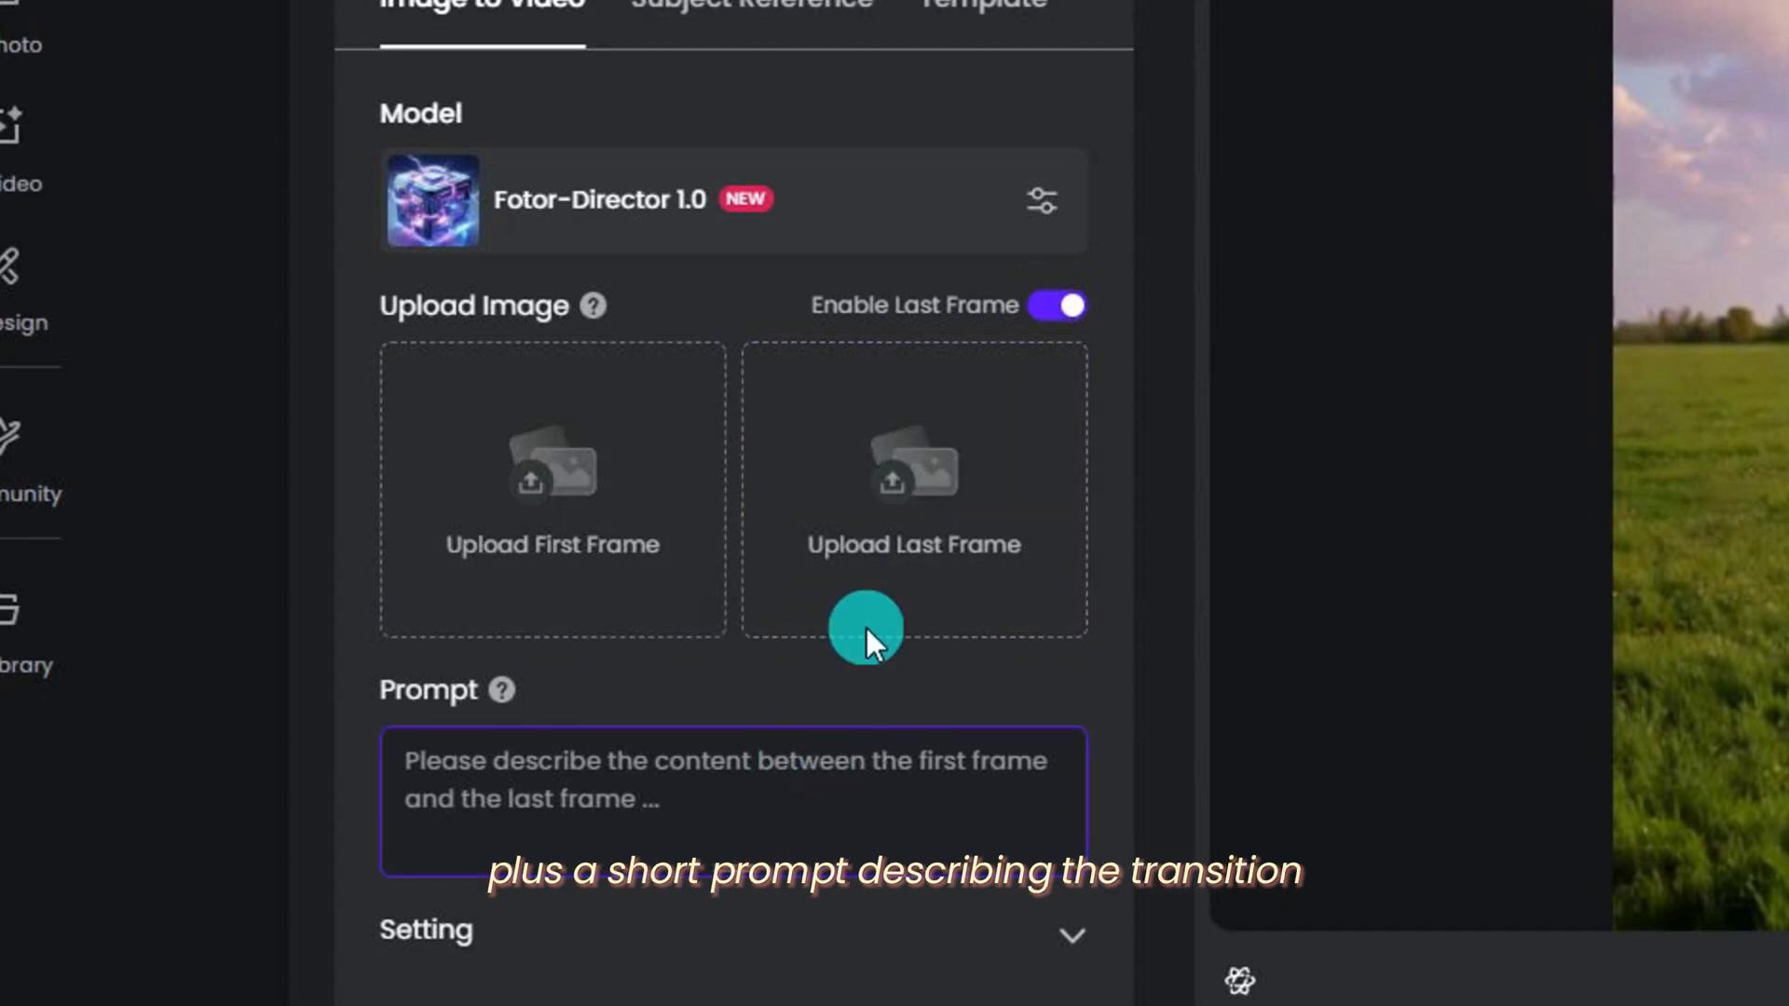
left_click(656, 129)
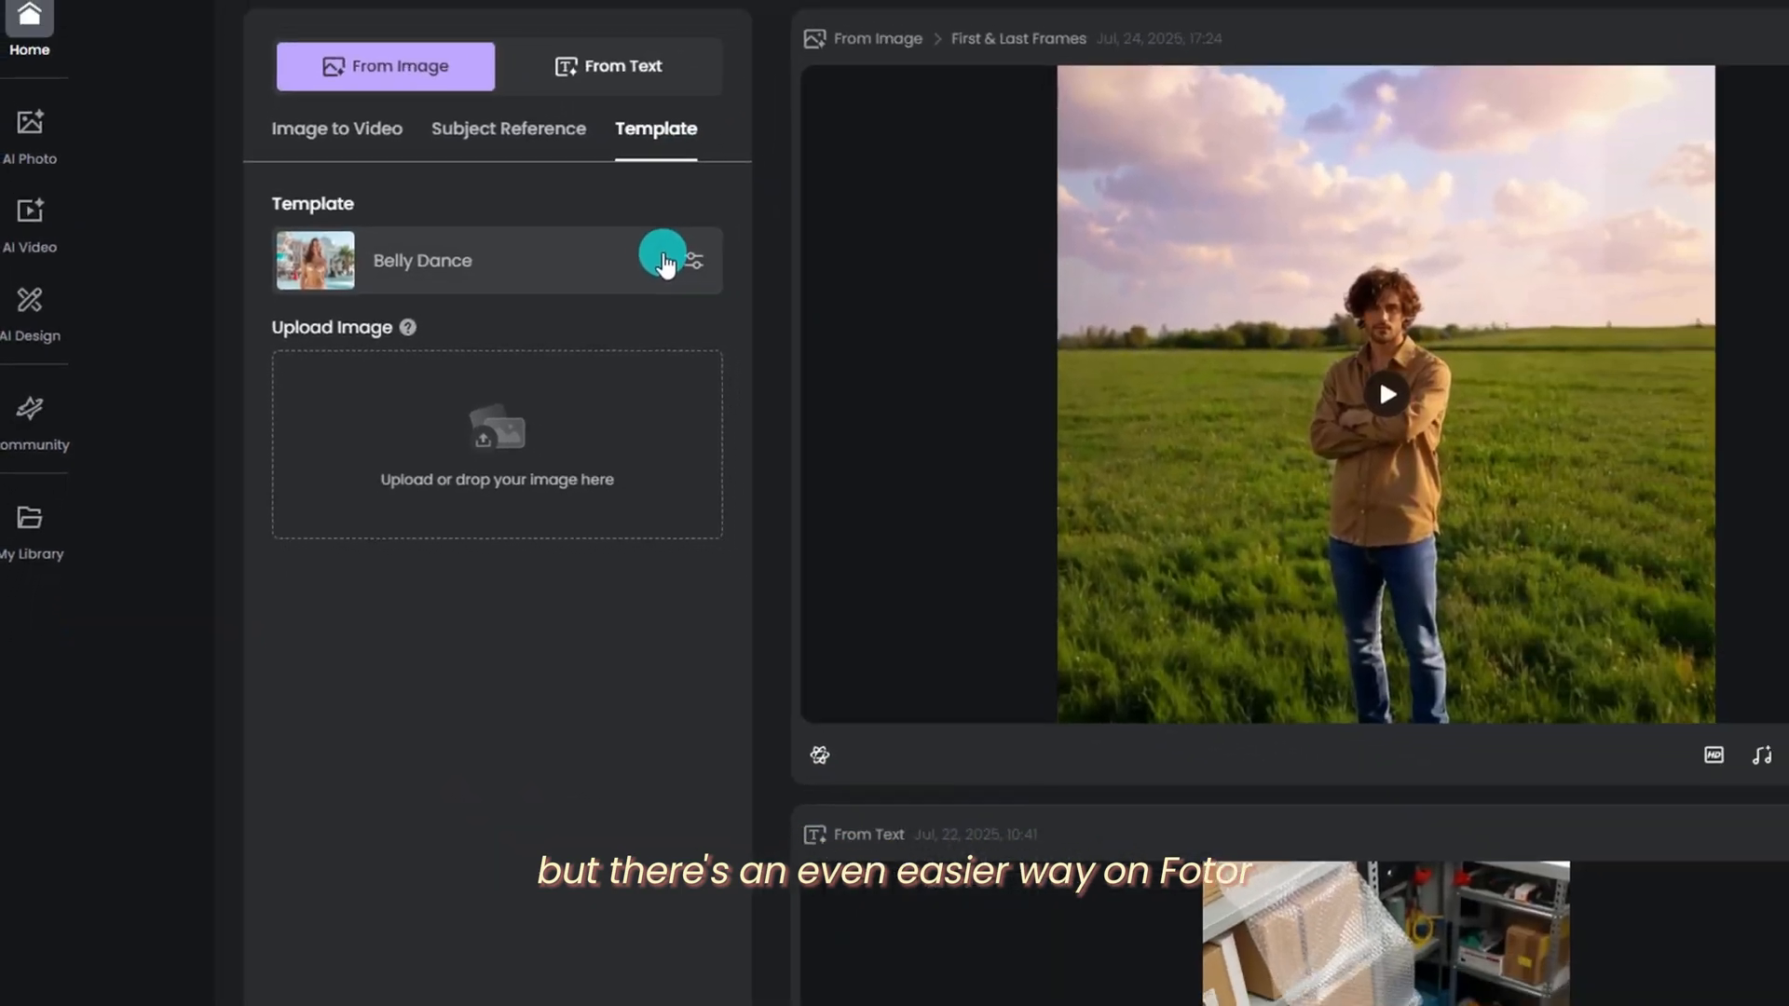
- Select the Earth Zoom-Out template with the uploaded portrait and start generating the video
left_click(664, 261)
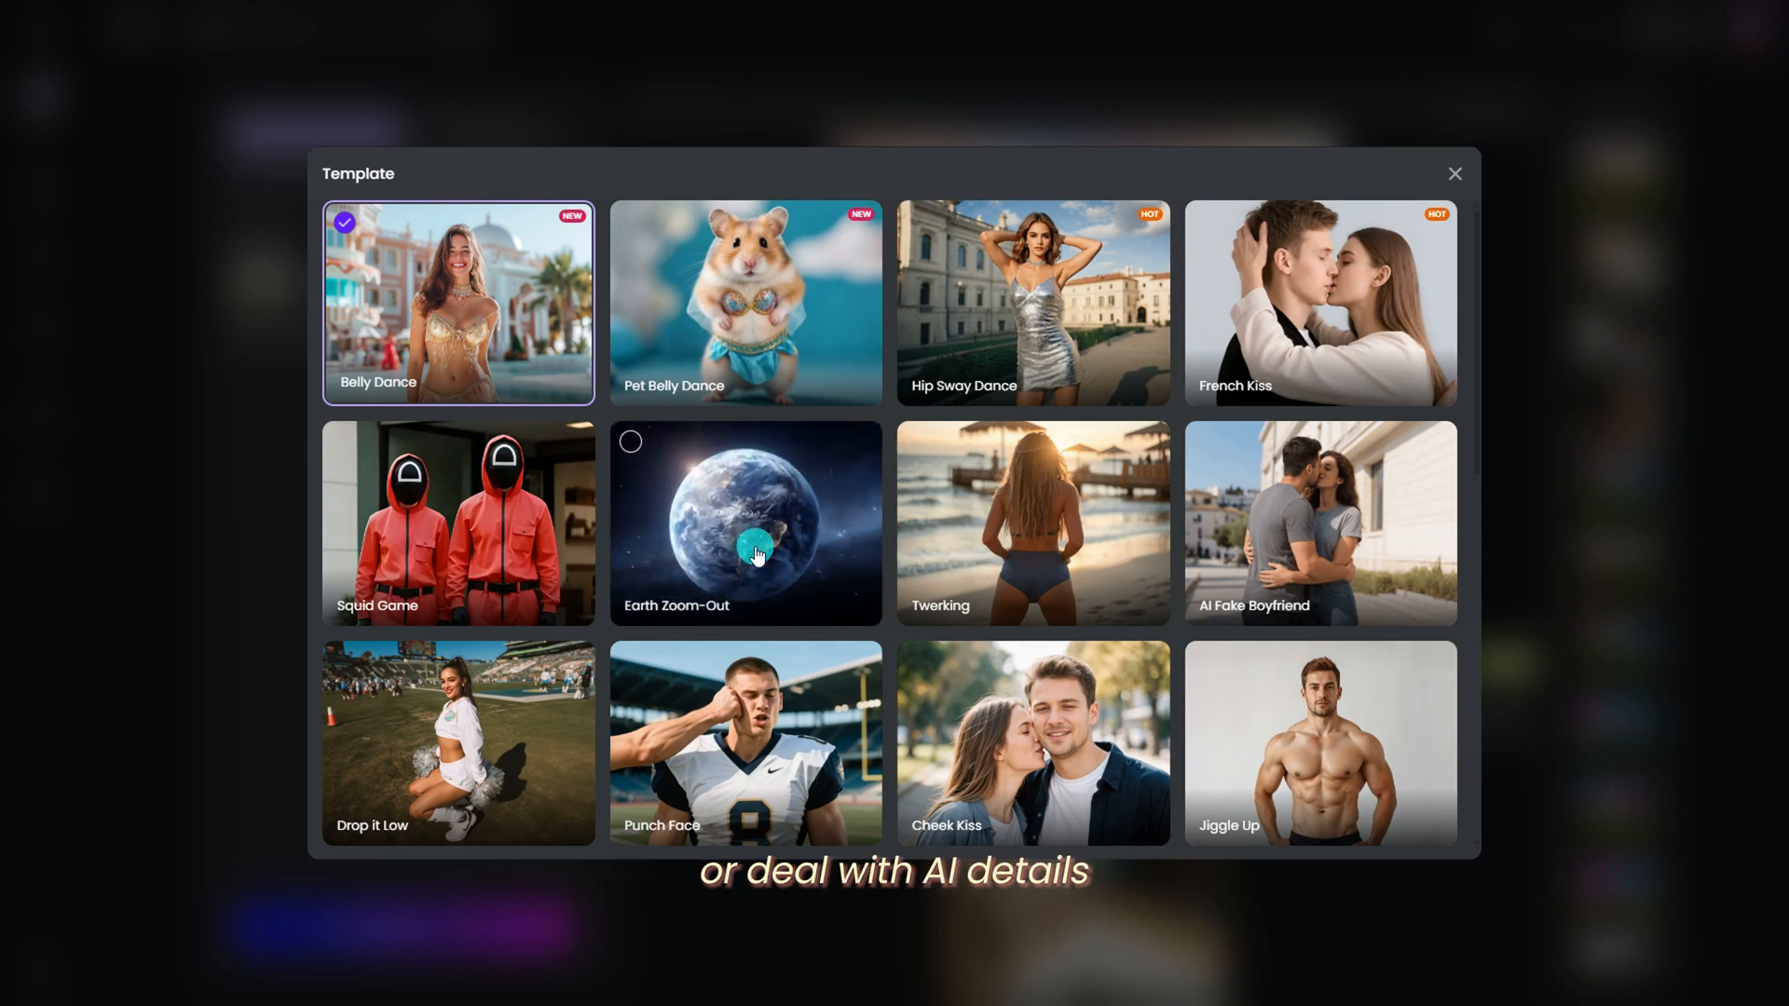
left_click(745, 522)
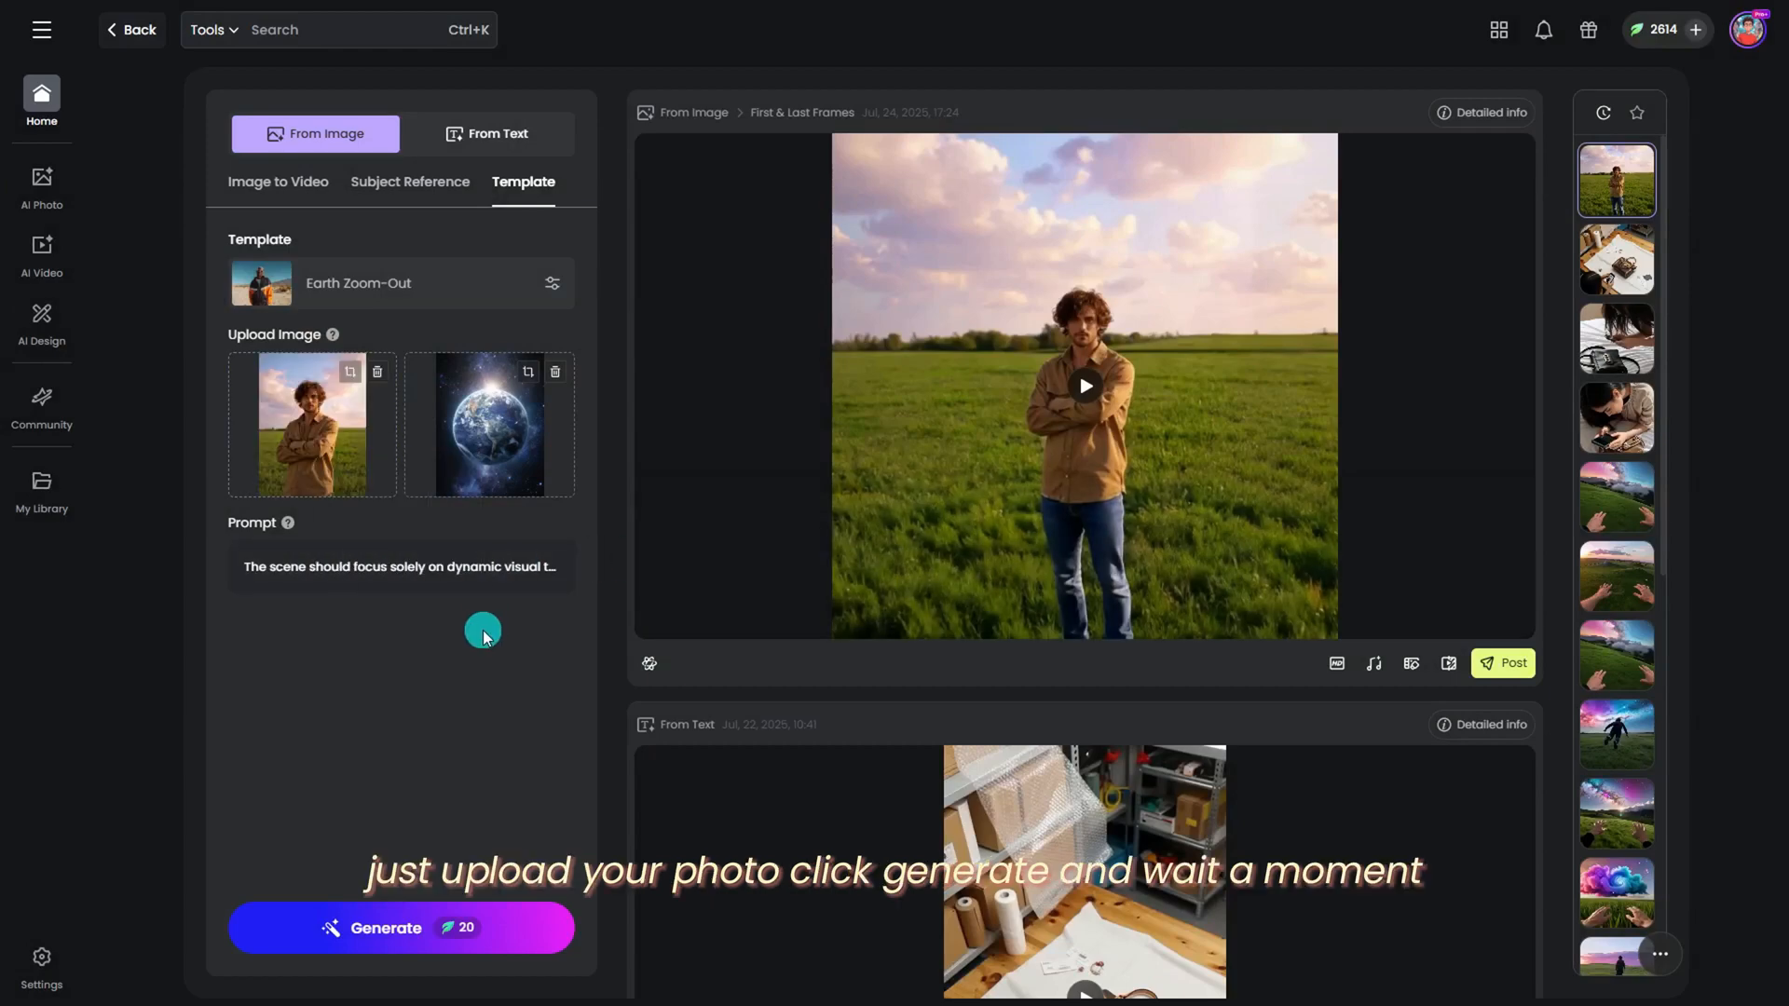
left_click(400, 928)
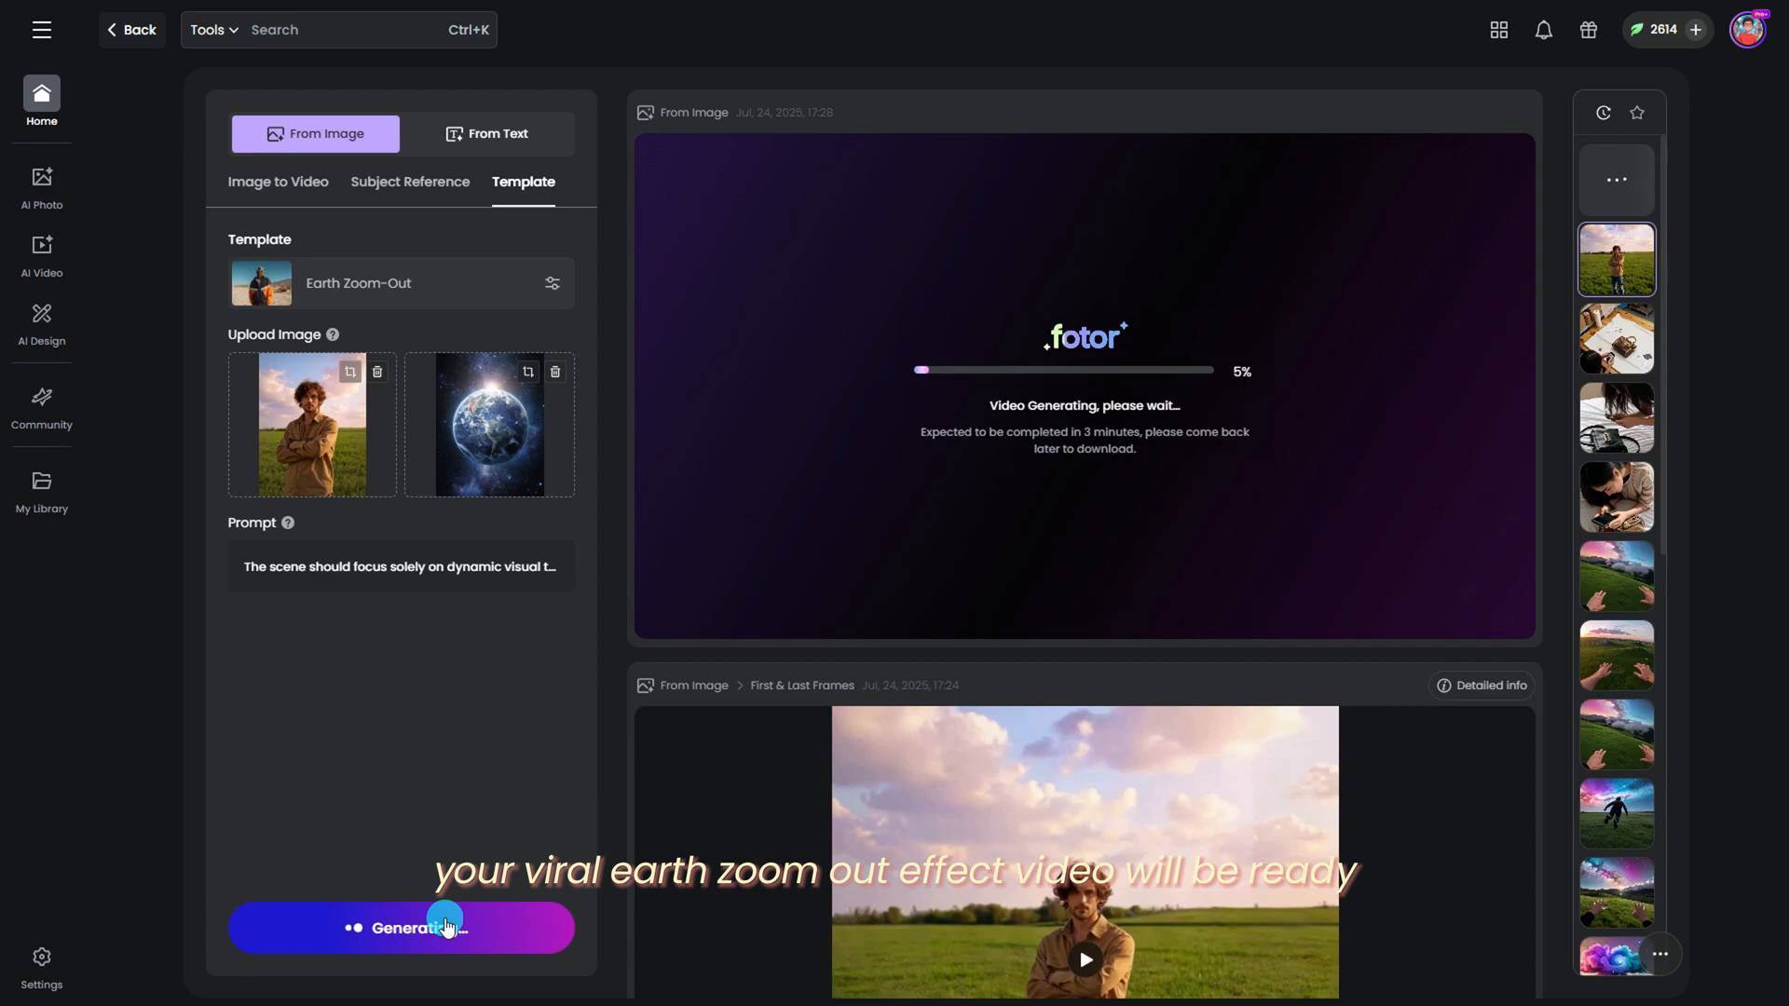